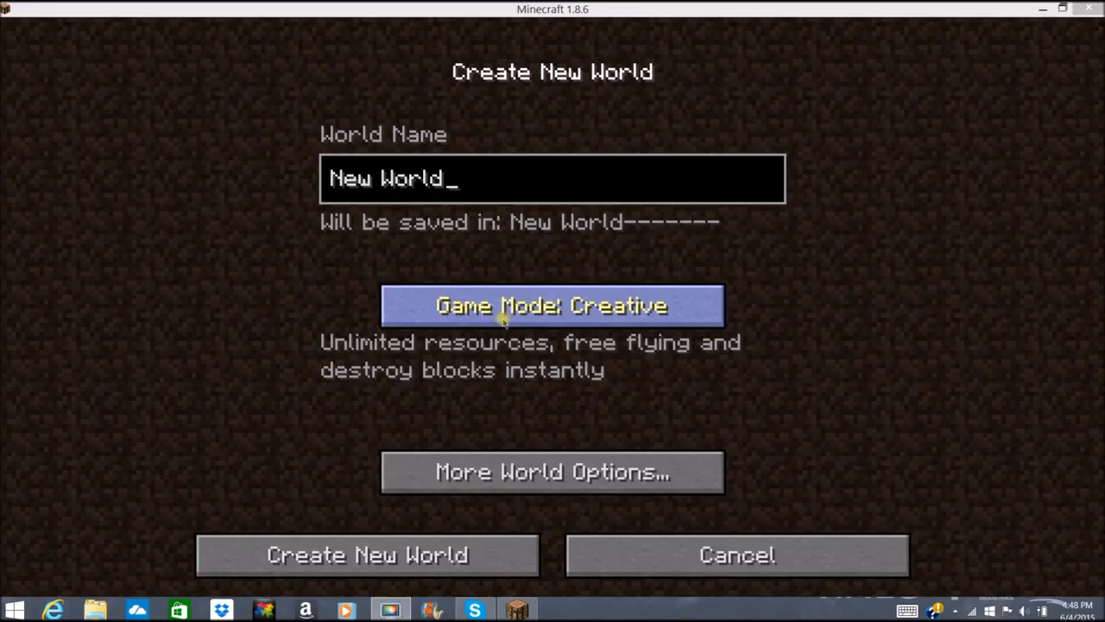
pyautogui.moveTo(774, 311)
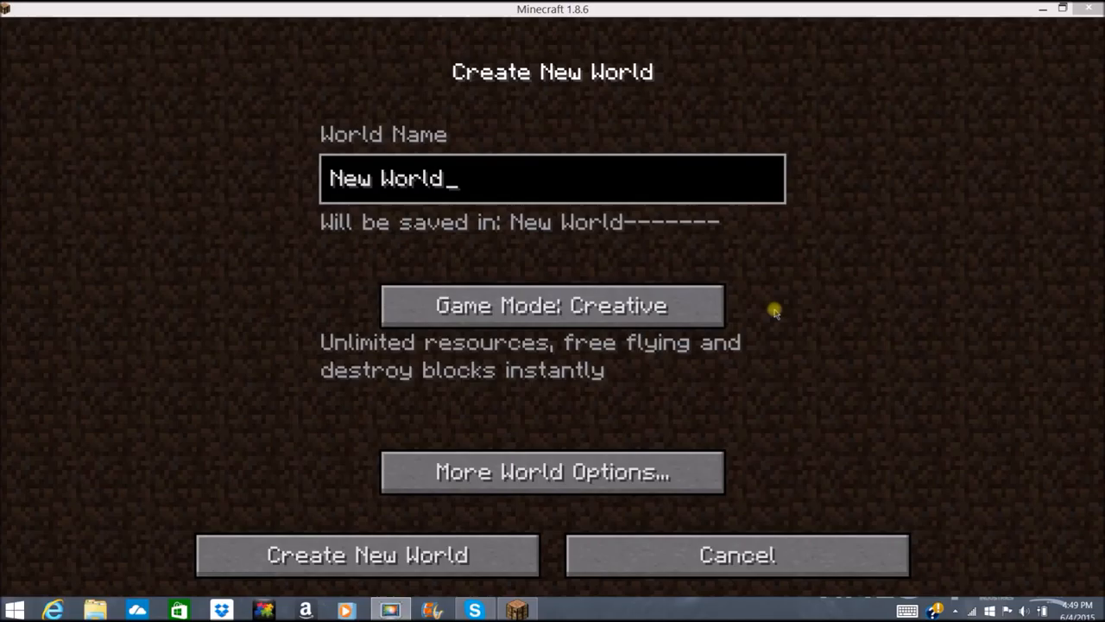
pyautogui.moveTo(777, 304)
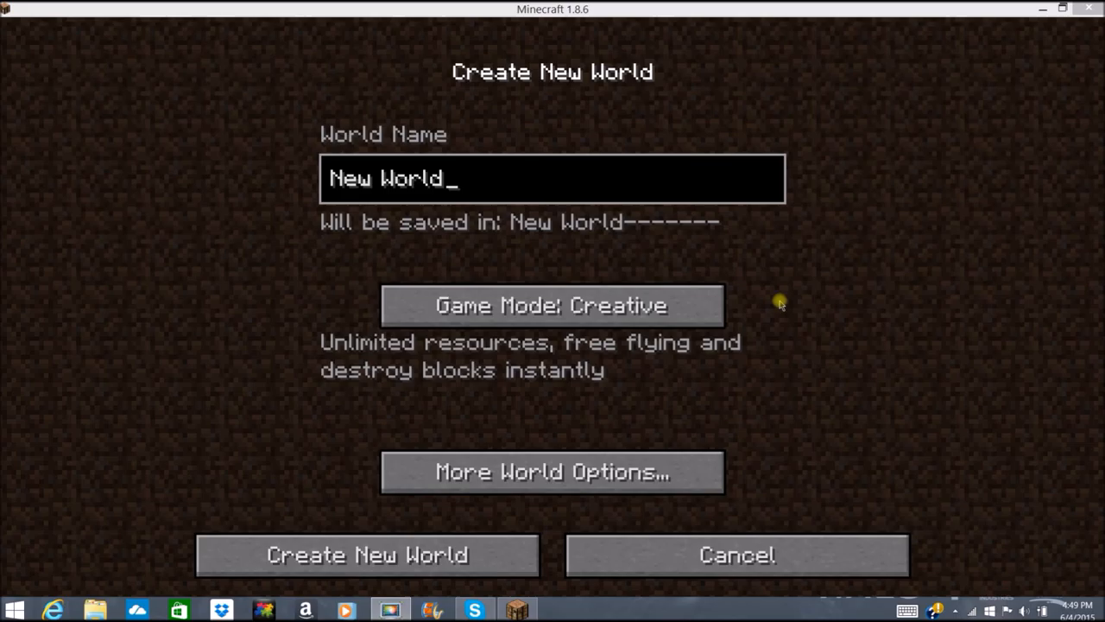
# Step: Replace the default world name with 'Albino Creative', keeping Creative game mode
pyautogui.press('Backspace')
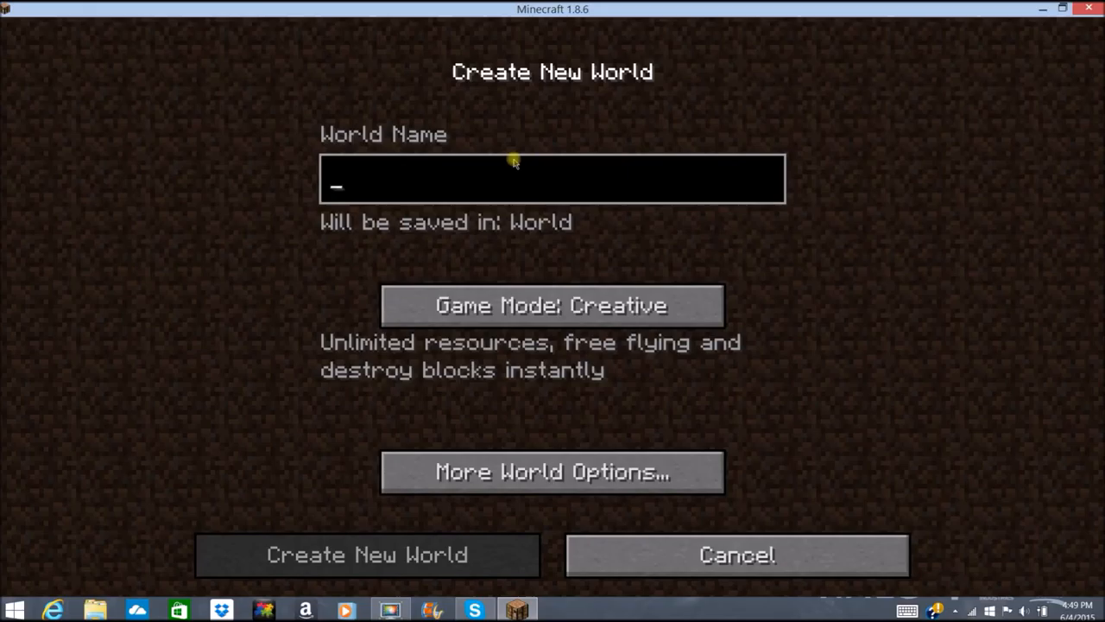
pyautogui.write('Albino')
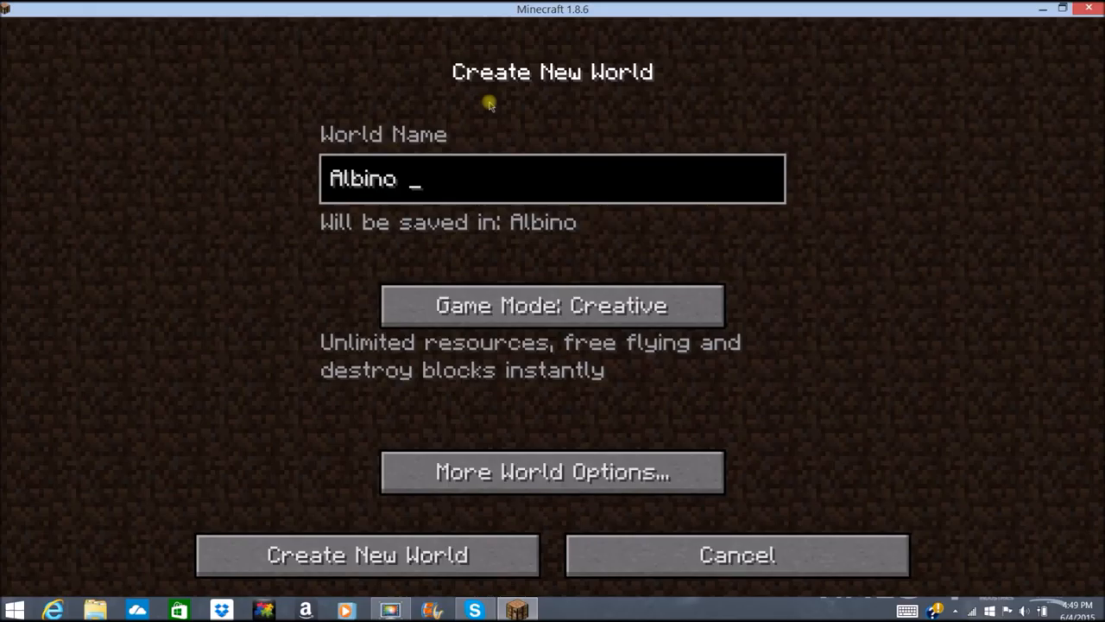
pyautogui.write('Creative')
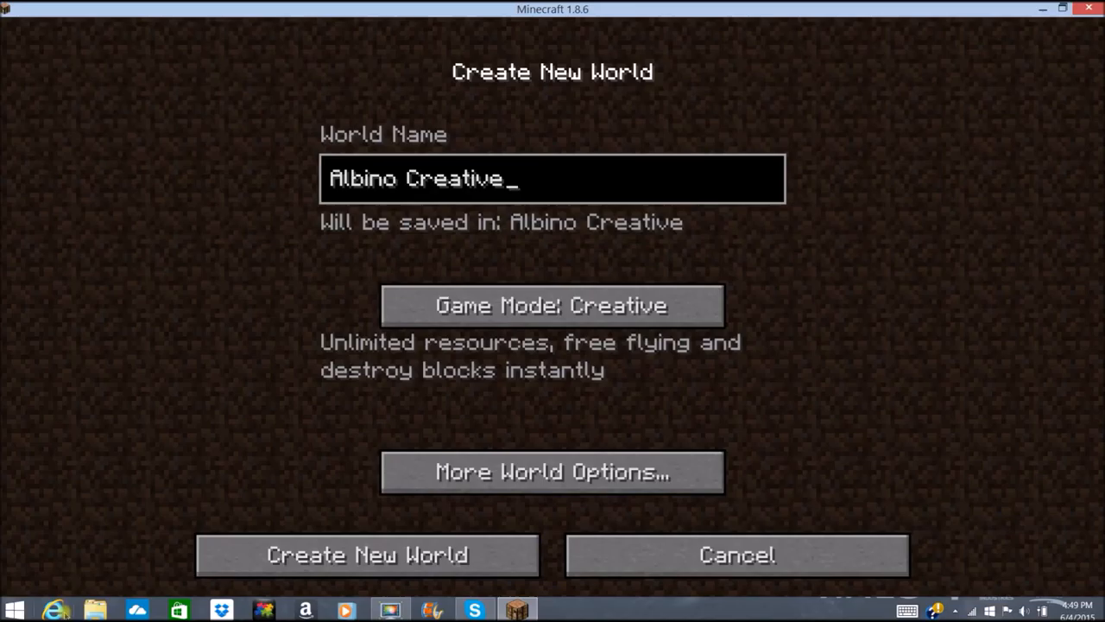
# Step: Create the world, build a long torch-lined powered rail, then pause the game
pyautogui.click(552, 471)
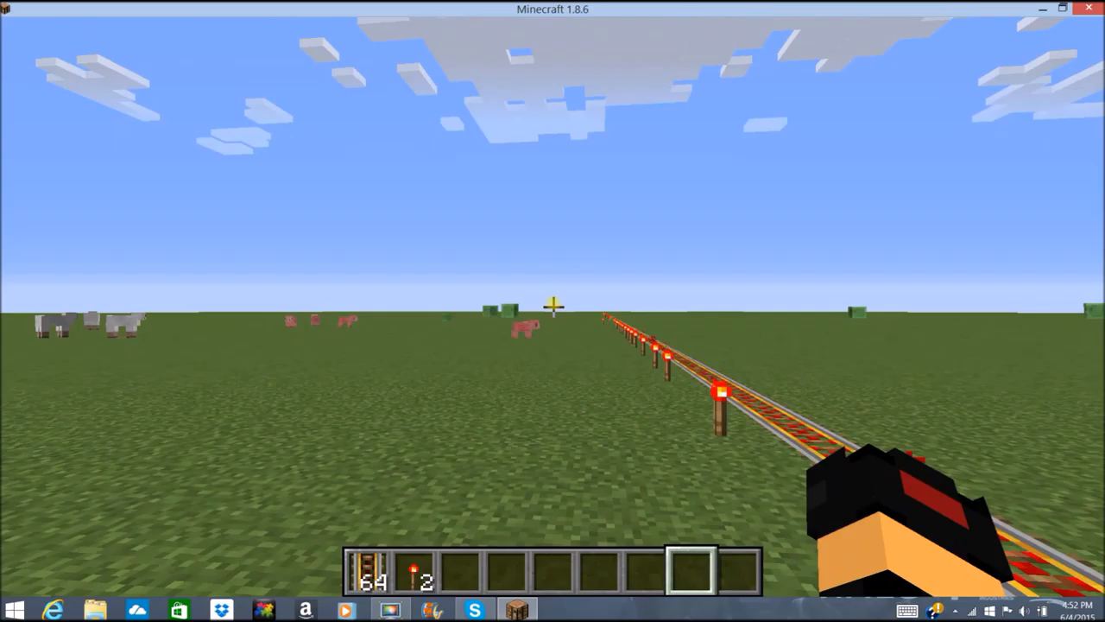
pyautogui.press('Escape')
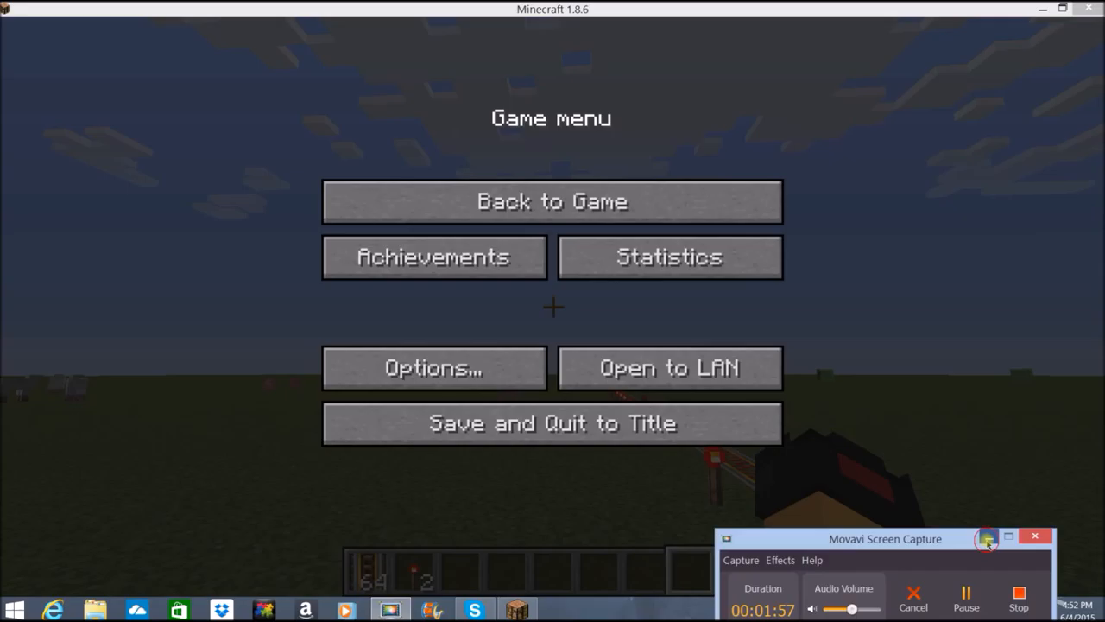
# Step: Return to the world and bring up the creative inventory's Transportation items
pyautogui.click(553, 200)
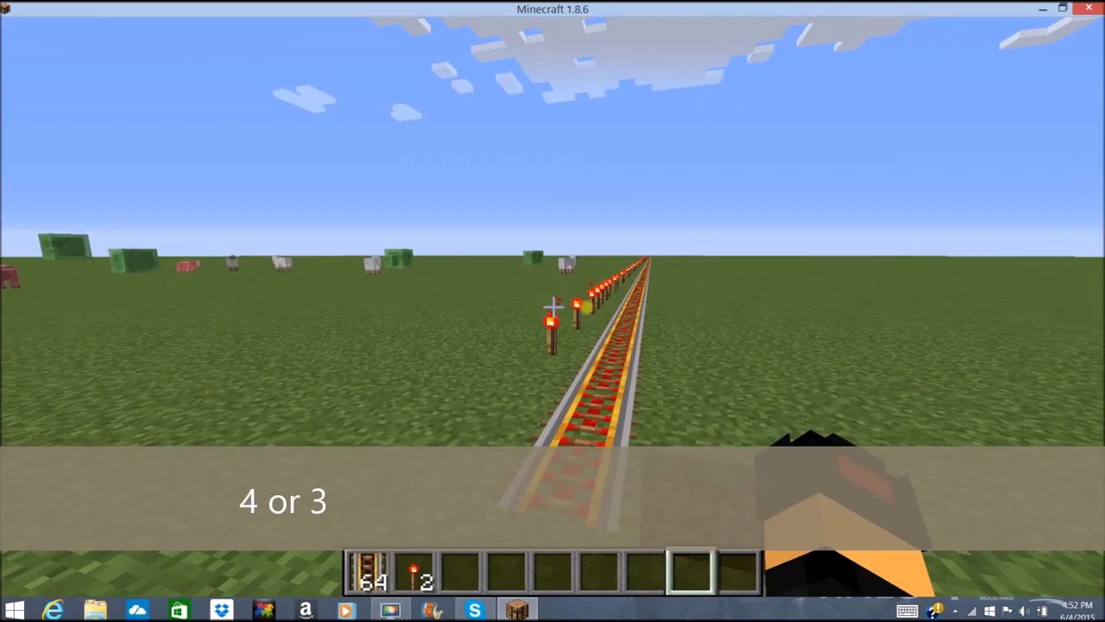
pyautogui.press('e')
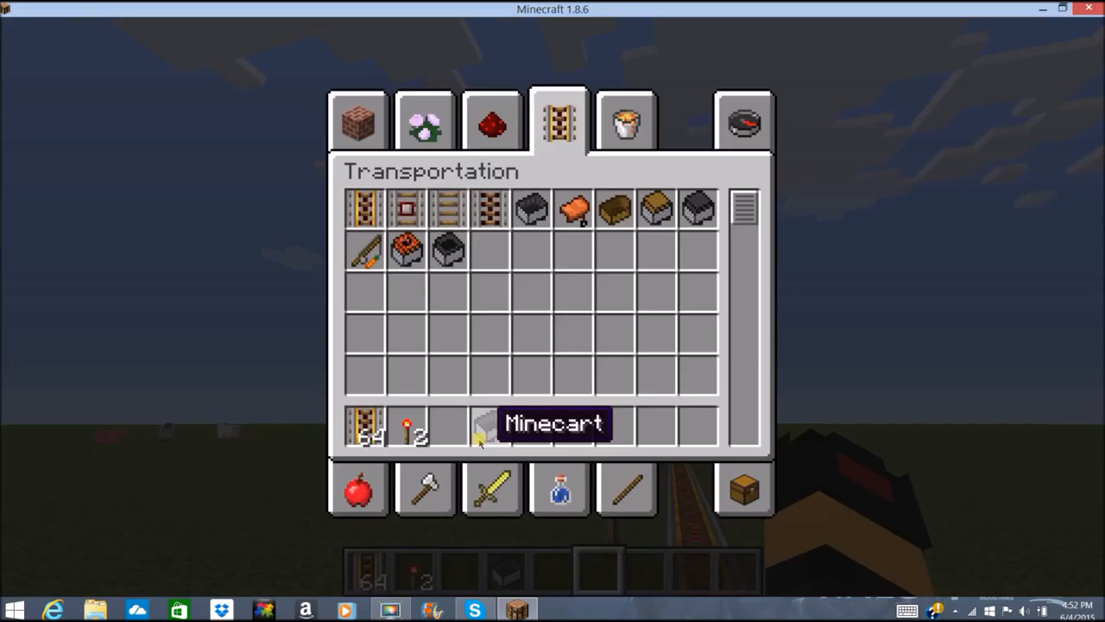
# Step: Place several minecarts on the grass, ride one, and save a screenshot with F2
pyautogui.press('Escape')
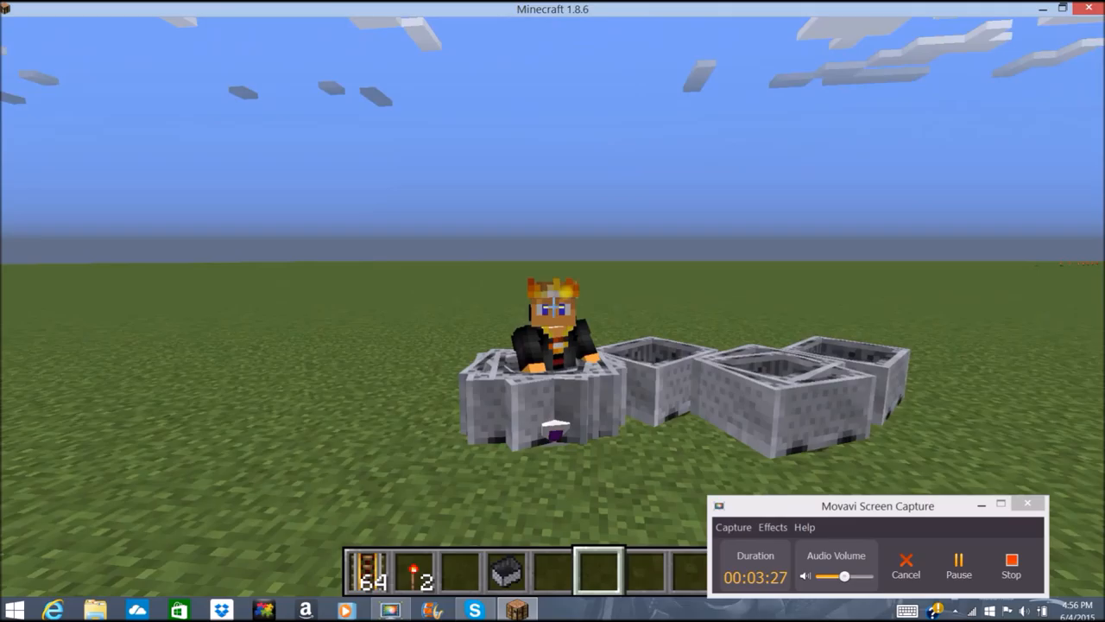
pyautogui.press('F2')
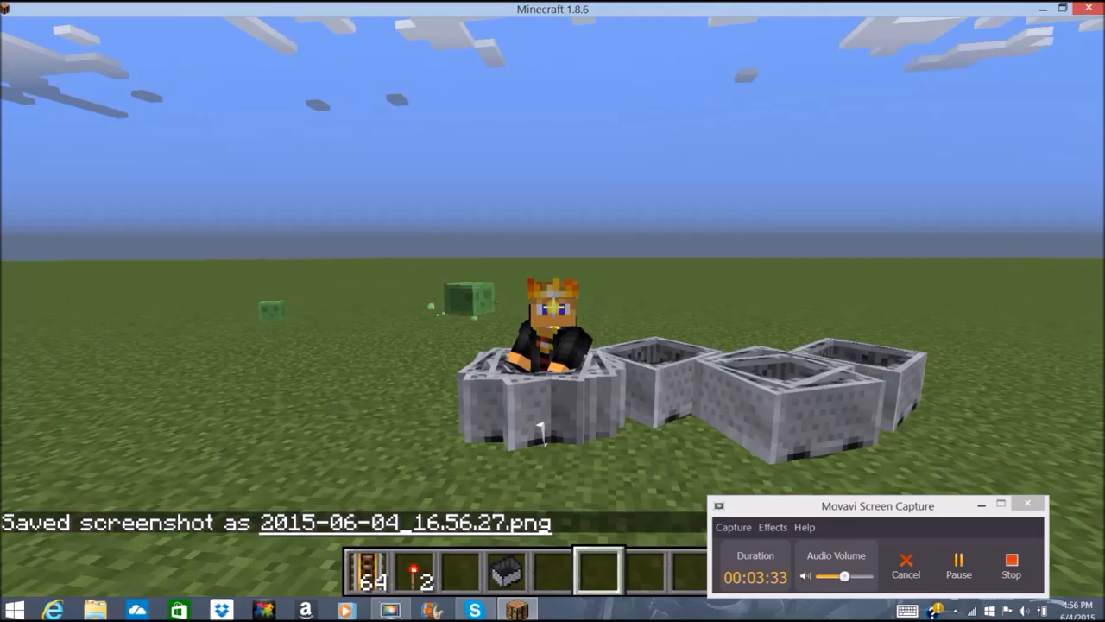